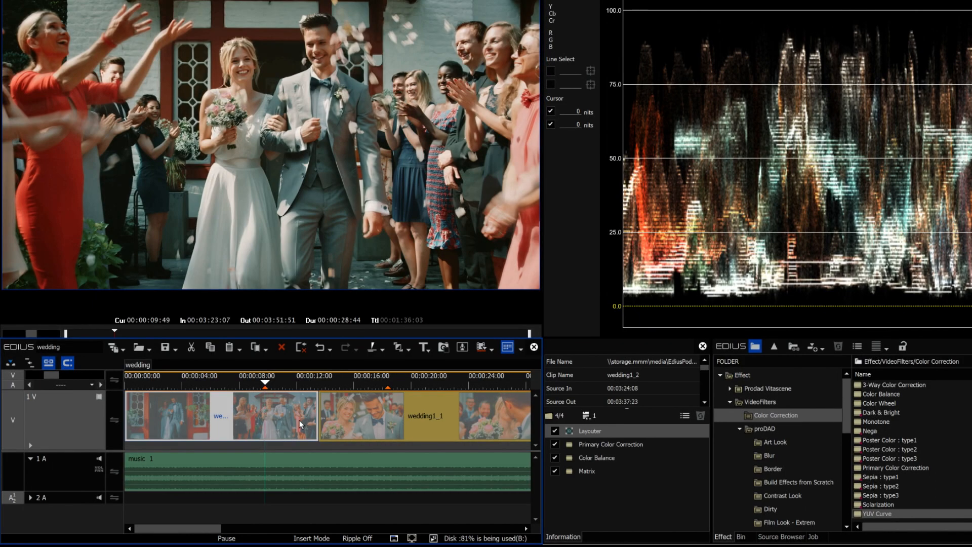
mouse_move(304, 421)
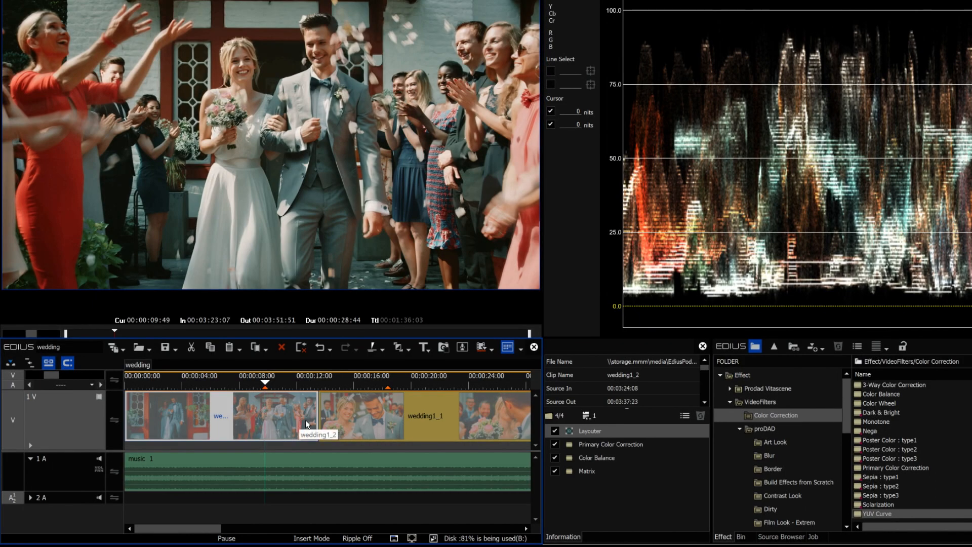
- Copy the color-corrected wedding1_2 clip and bring up Paste Attributes for wedding1_1
click(347, 425)
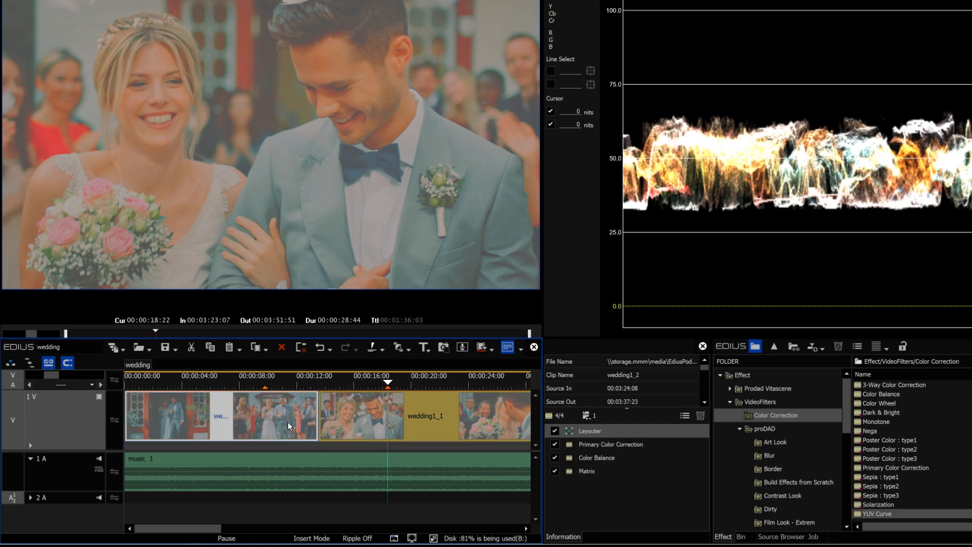
right_click(288, 426)
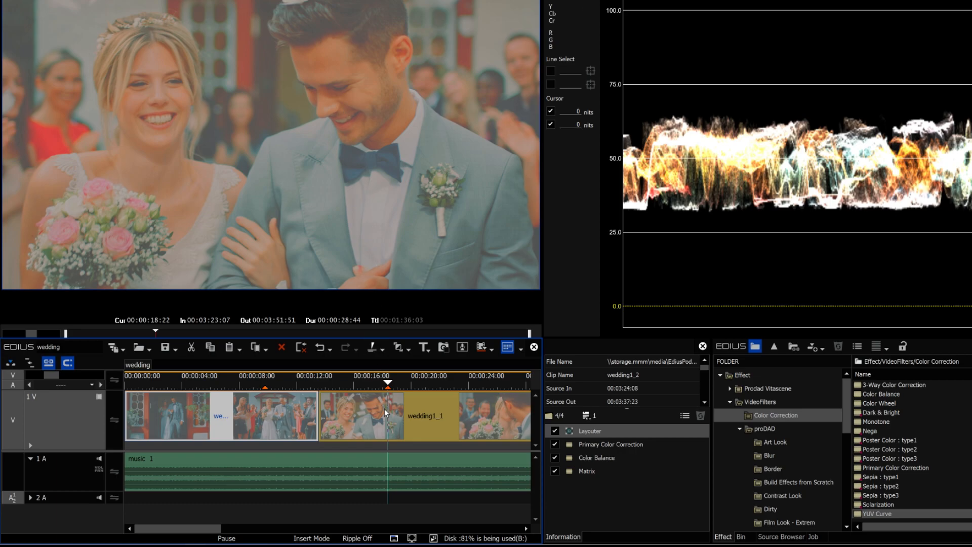
right_click(362, 415)
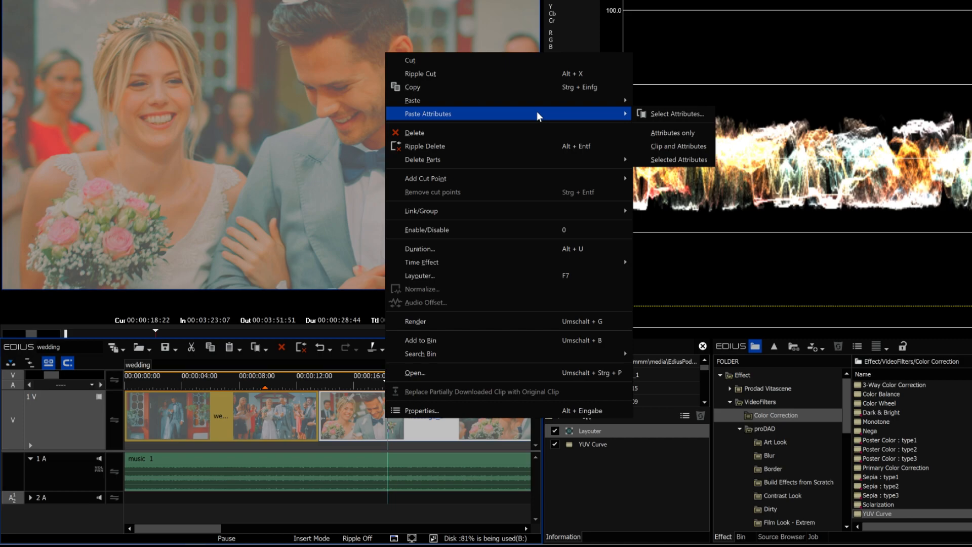
- Paste attributes onto wedding1_1 with existing filters replaced rather than appended
click(675, 113)
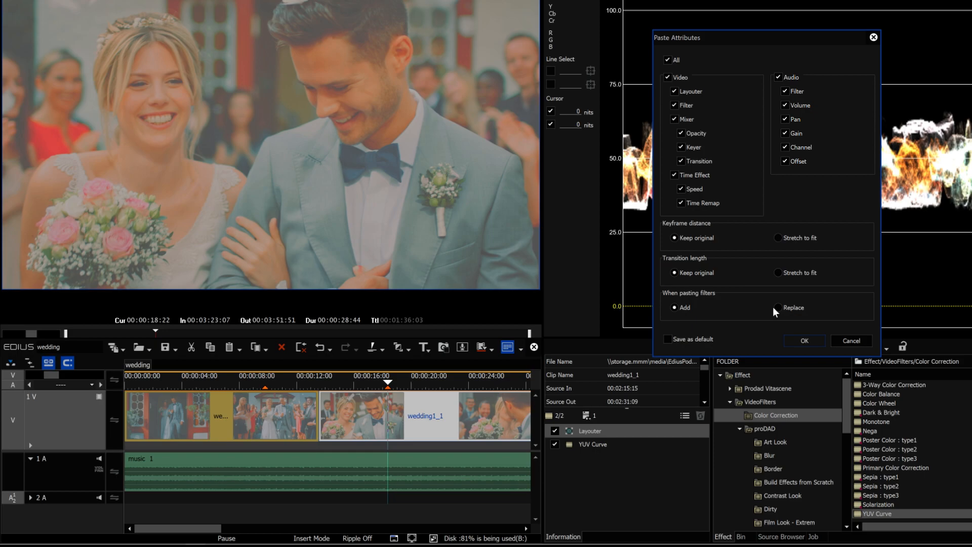
click(778, 307)
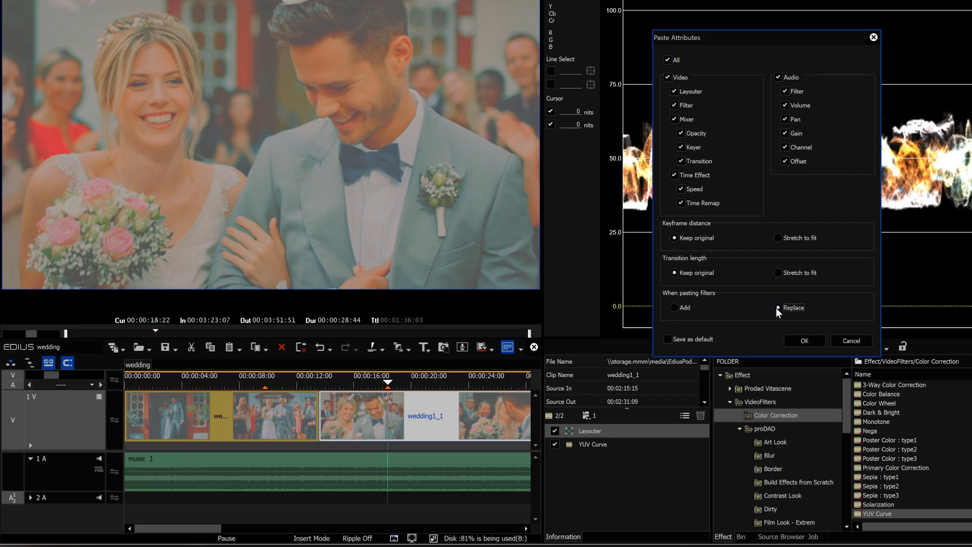
click(804, 341)
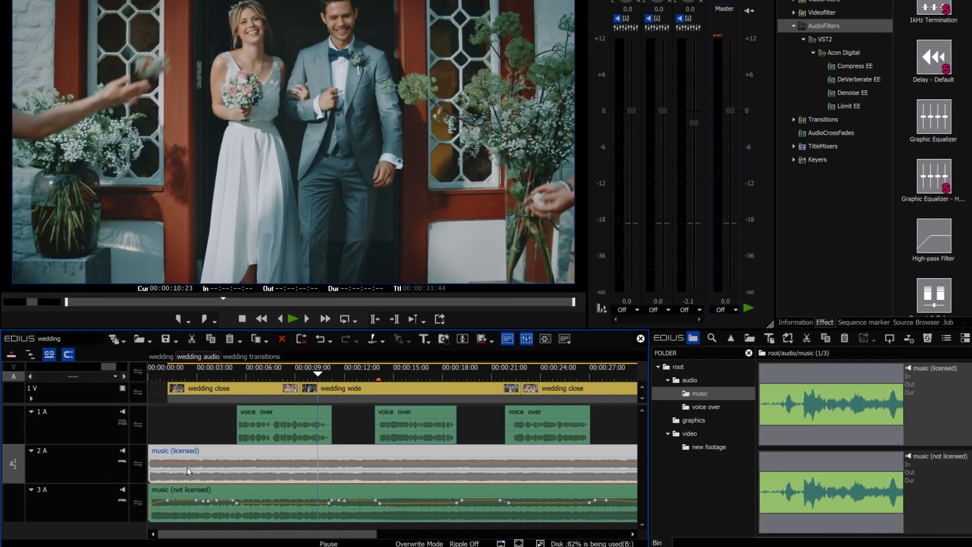
- Set the music (not licensed) clip's gain to 3.0 dB in Properties and copy the clip
right_click(190, 471)
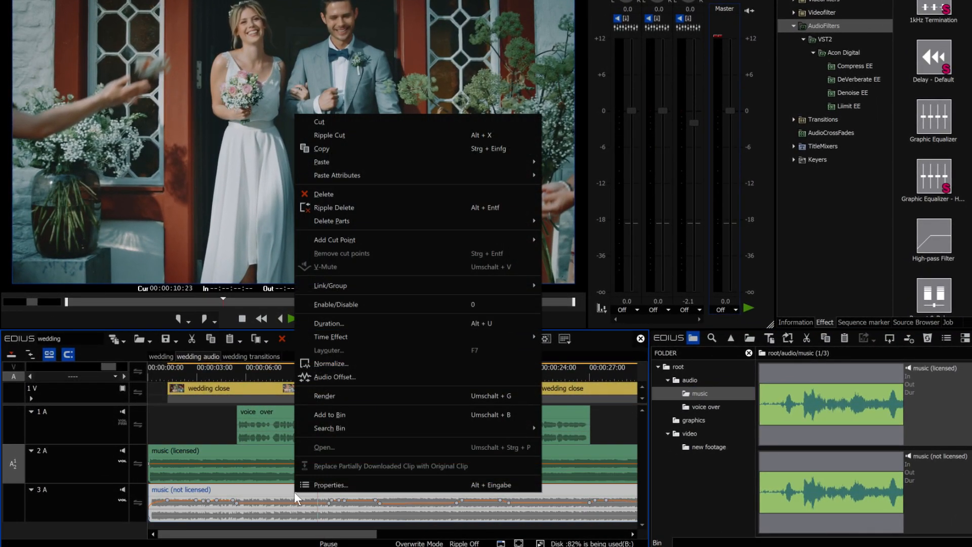
click(330, 484)
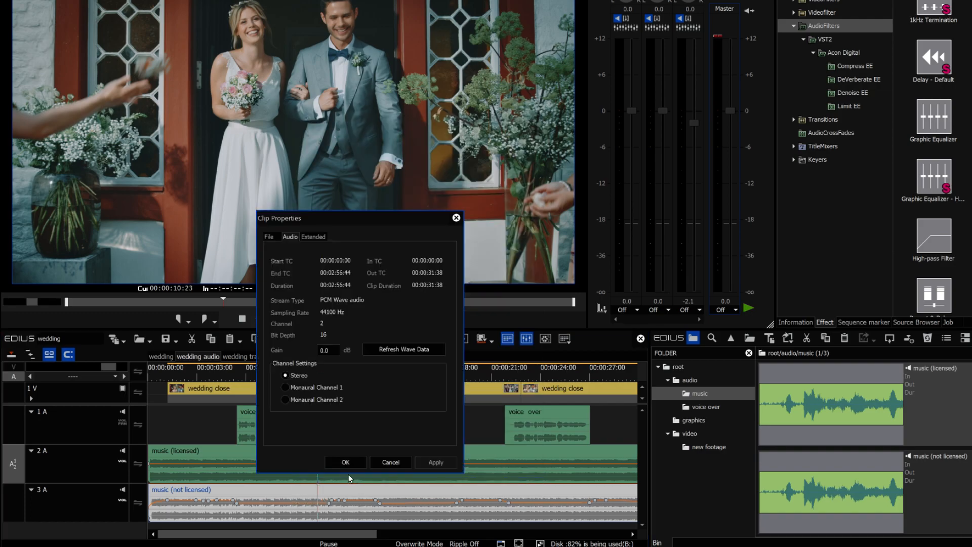
triple_click(327, 350)
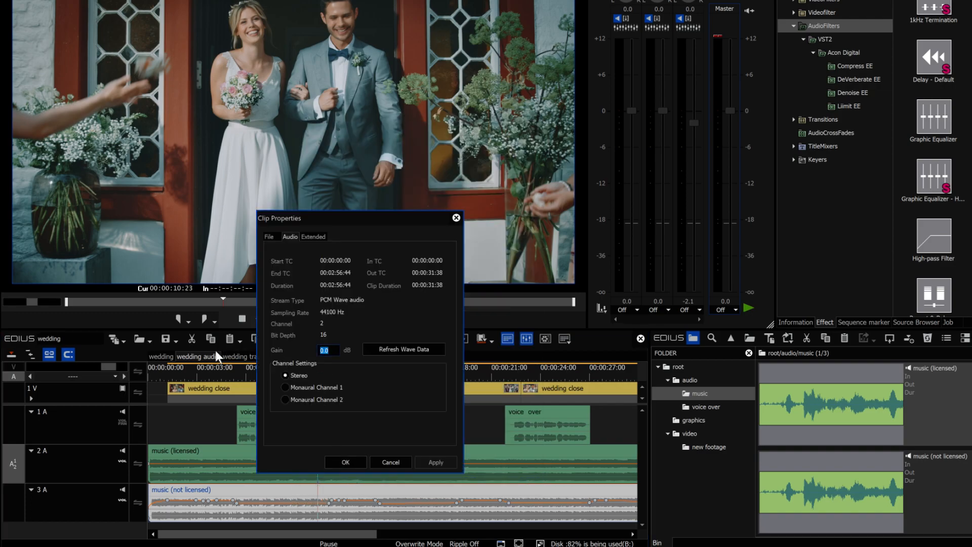
text(3.0)
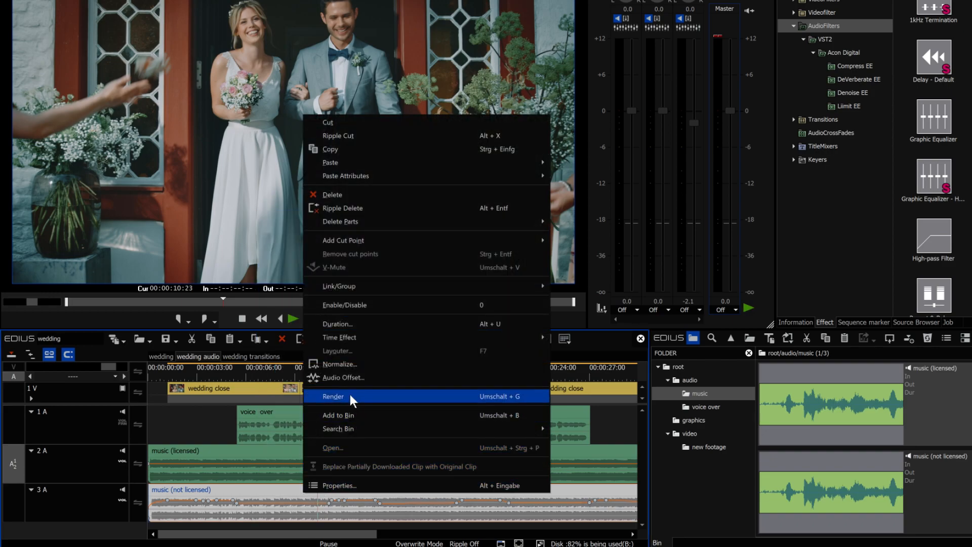
click(333, 395)
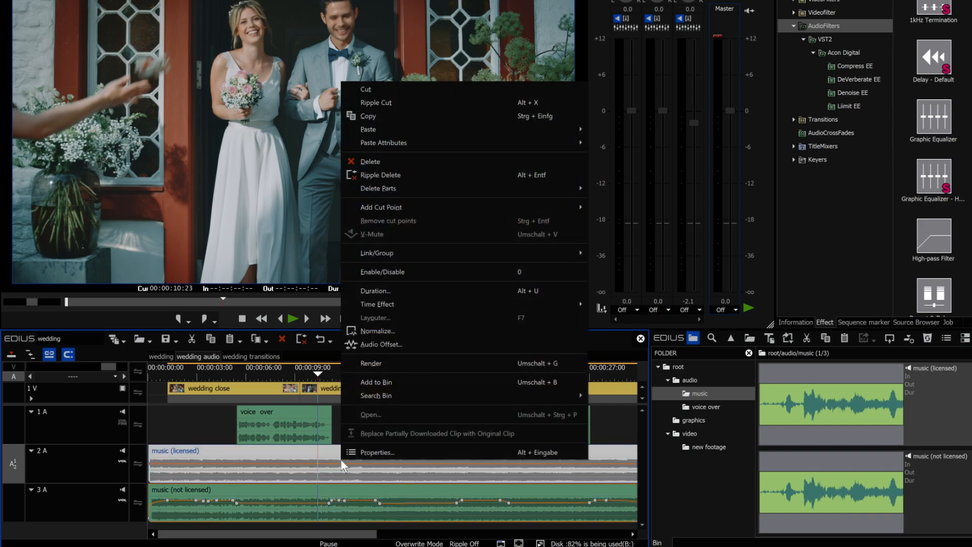
mouse_move(402, 145)
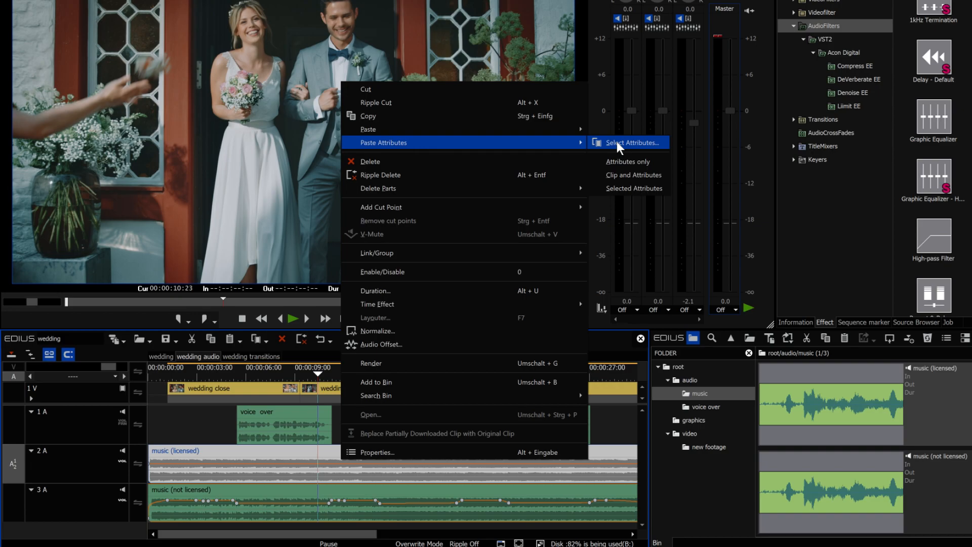
- Paste only Volume and Gain onto music (licensed), keeping original keyframe distance
click(627, 142)
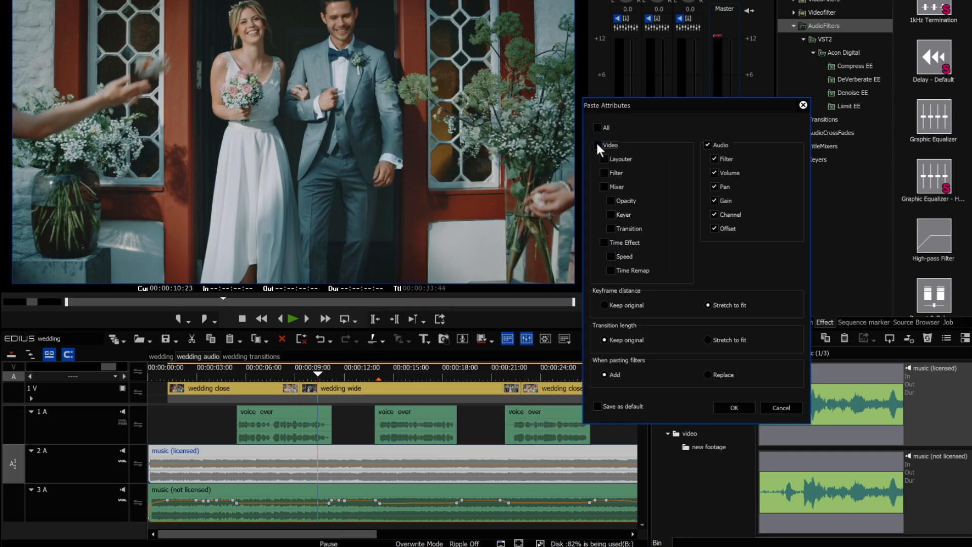
click(707, 144)
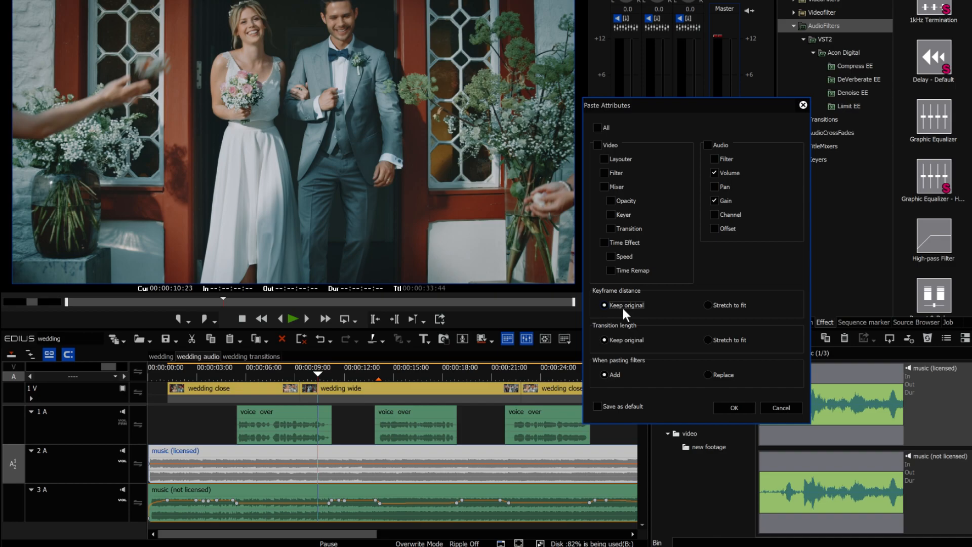
click(733, 408)
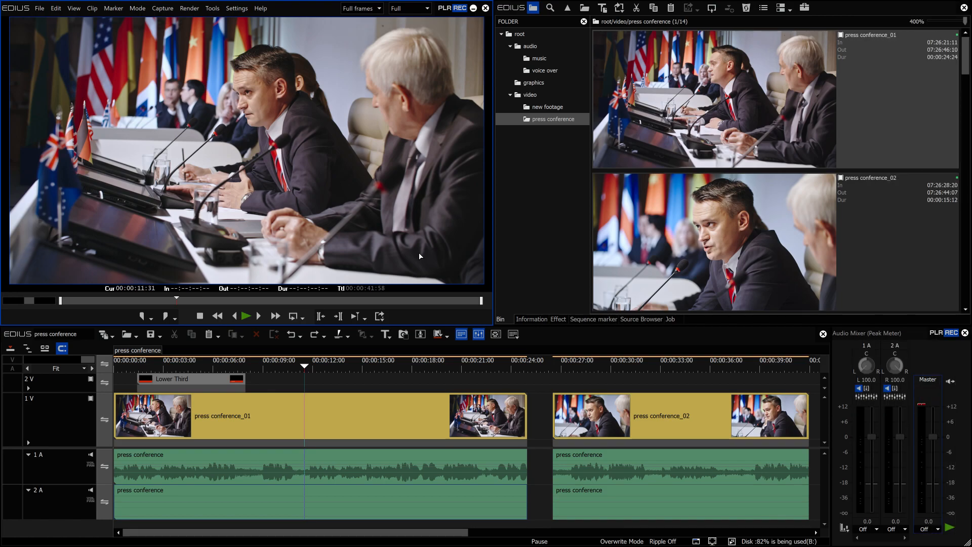
mouse_move(422, 293)
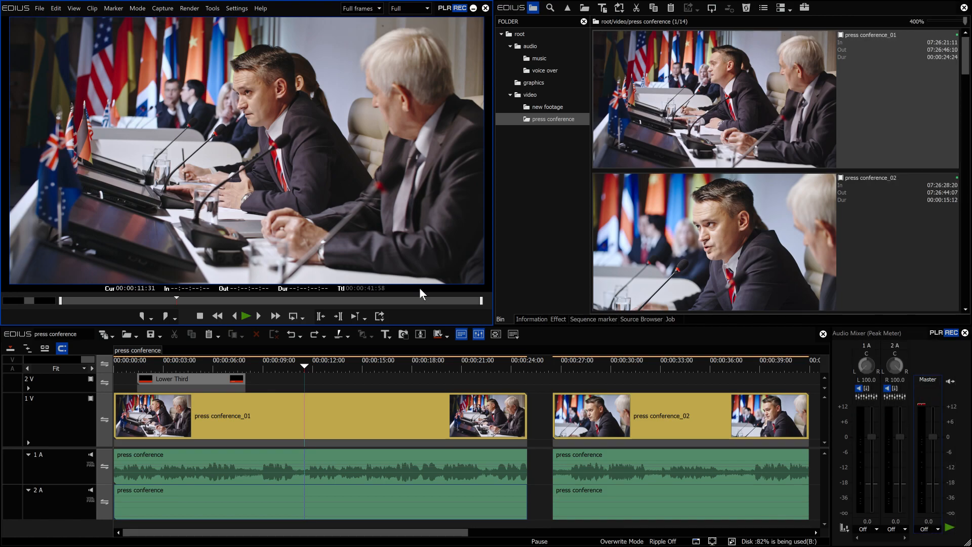
- Switch the first 2A press conference clip to Monaural Channel 1 and copy it
right_click(208, 415)
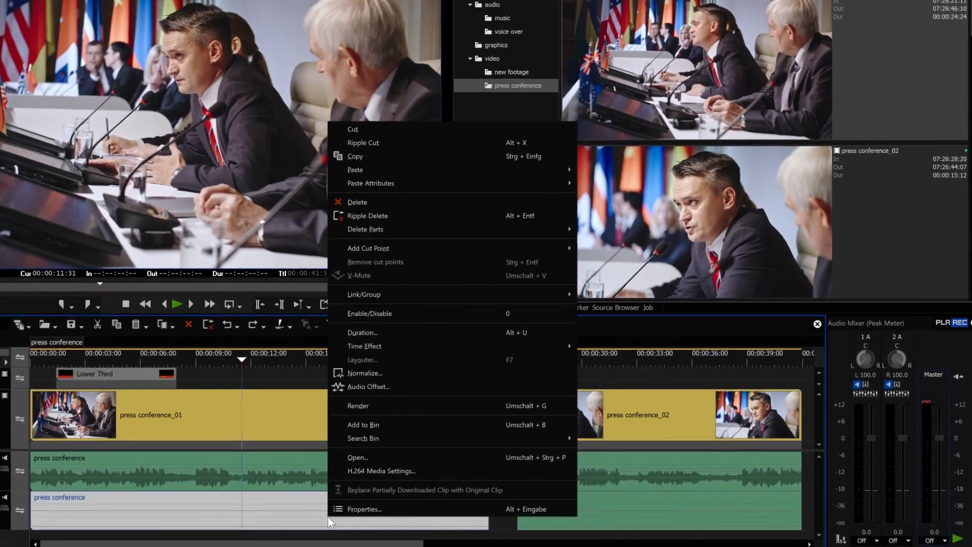
click(364, 508)
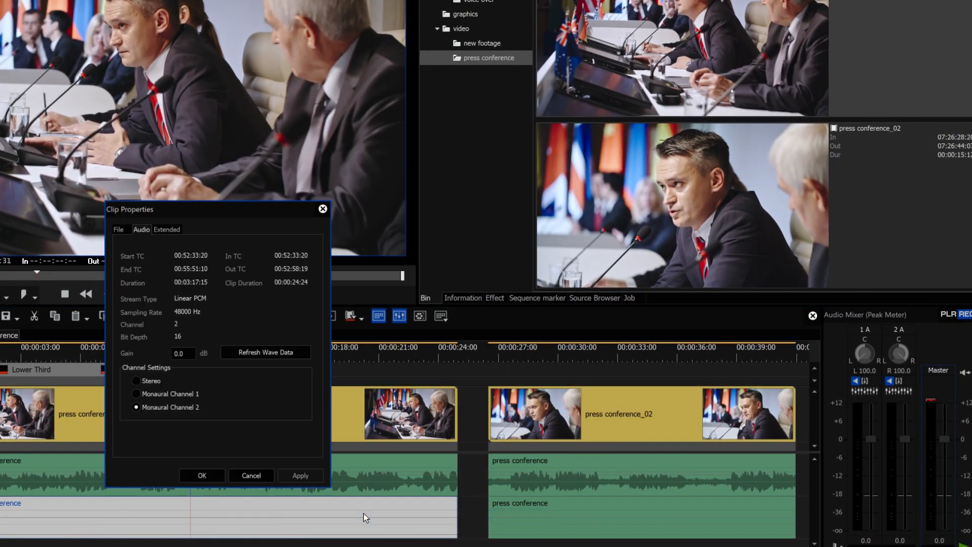
click(136, 394)
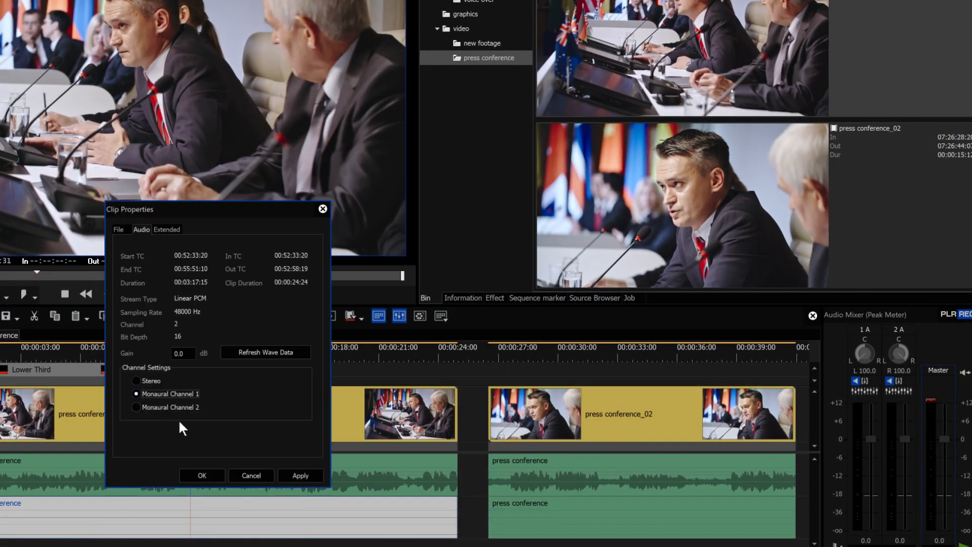
click(201, 476)
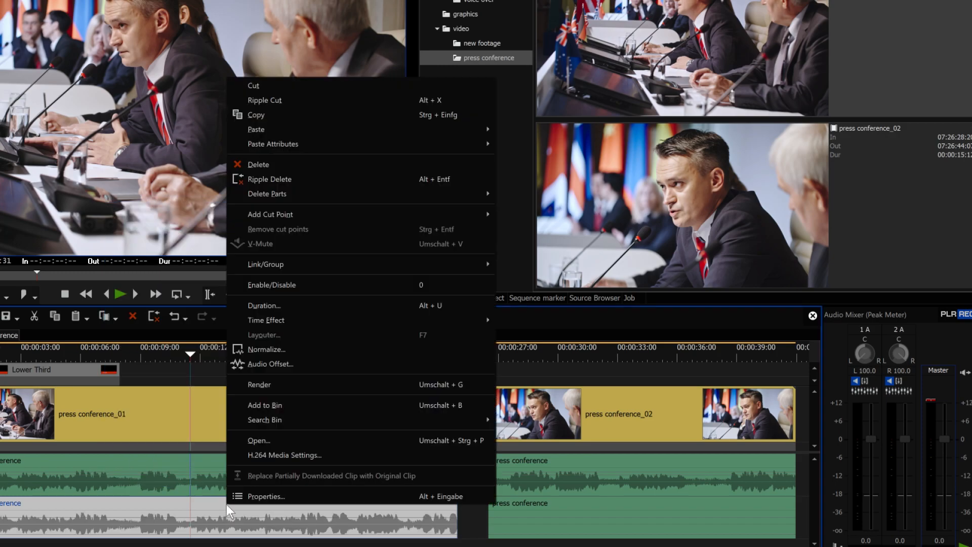
click(280, 120)
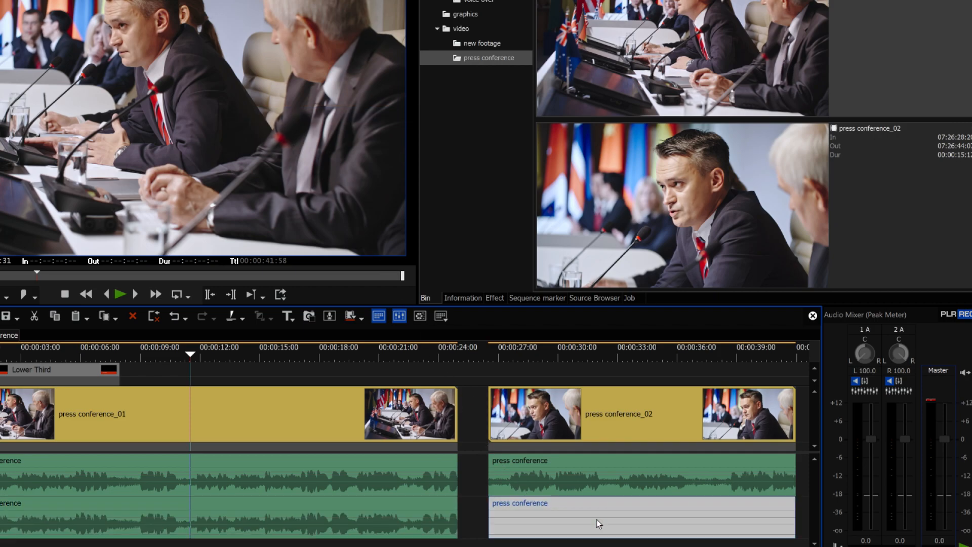
- Paste only the Channel attribute onto the second 2A press conference clip
right_click(598, 523)
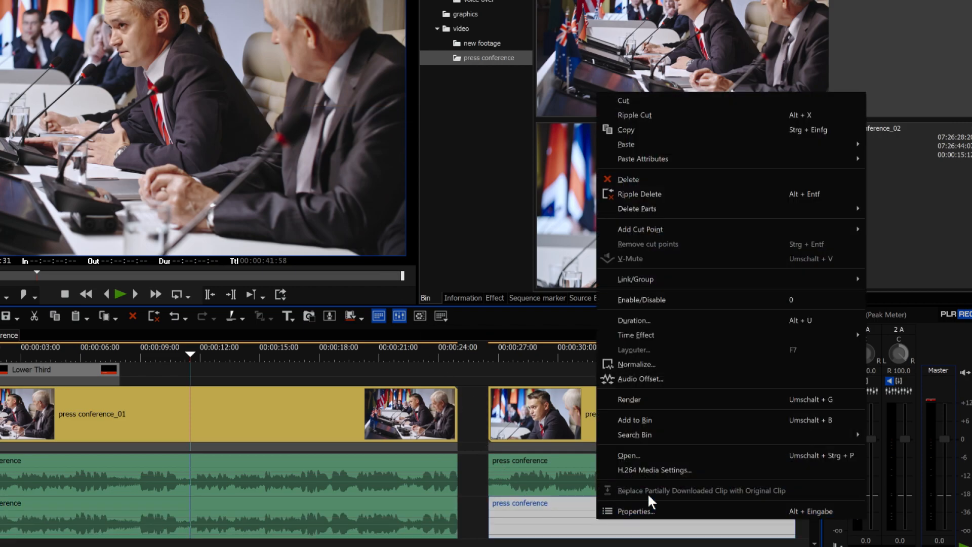
mouse_move(642, 159)
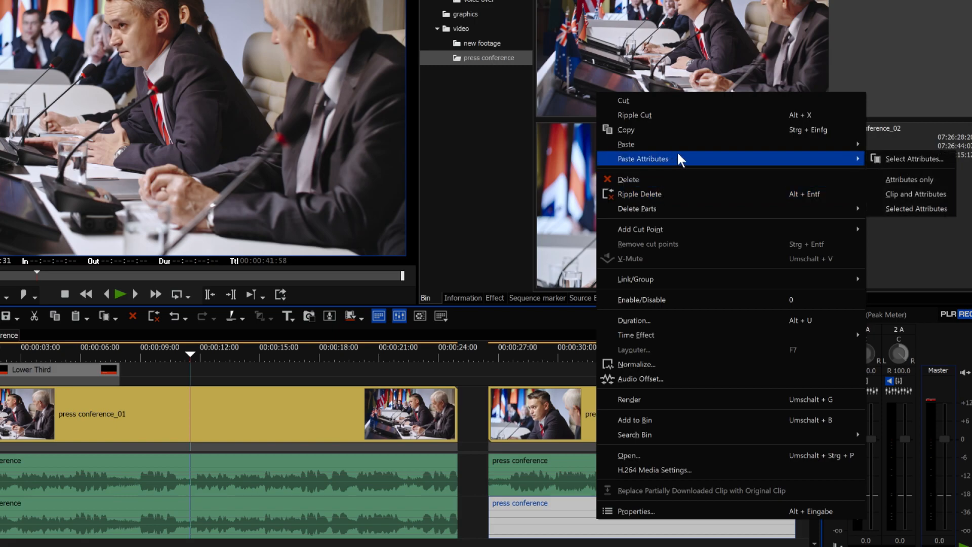
mouse_move(913, 159)
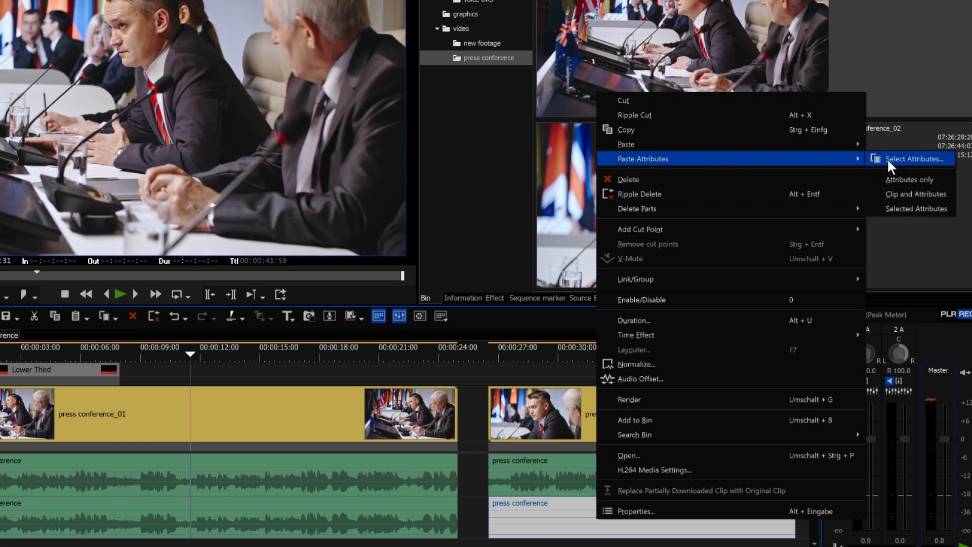
click(913, 159)
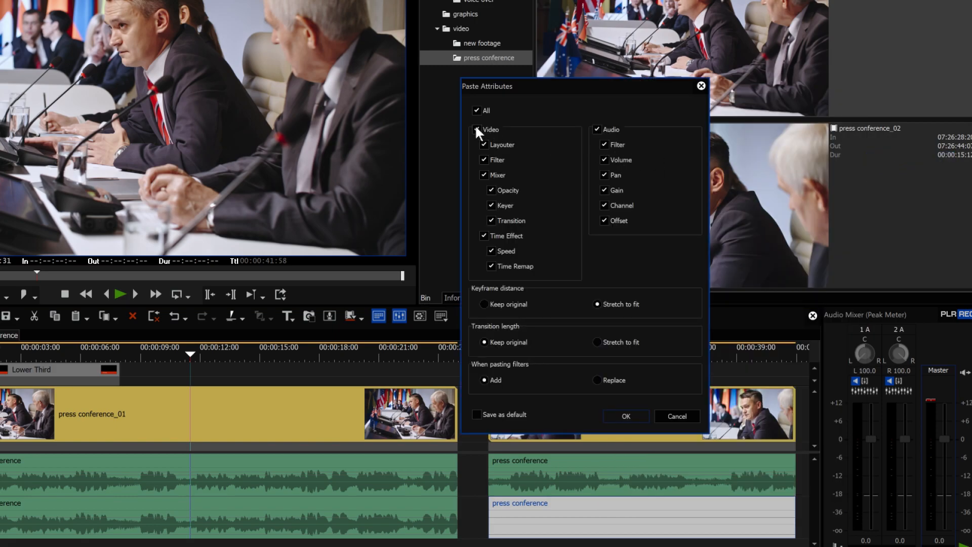
click(476, 110)
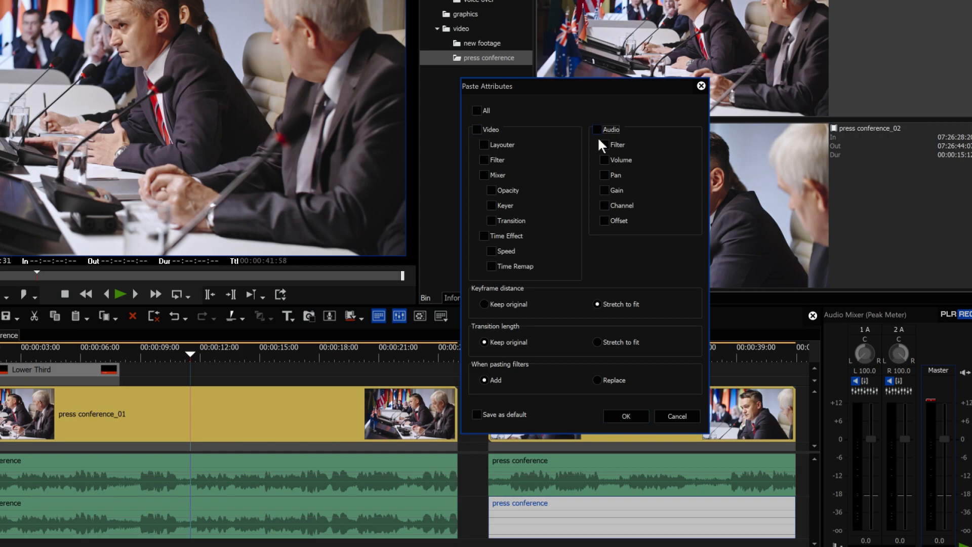
click(605, 206)
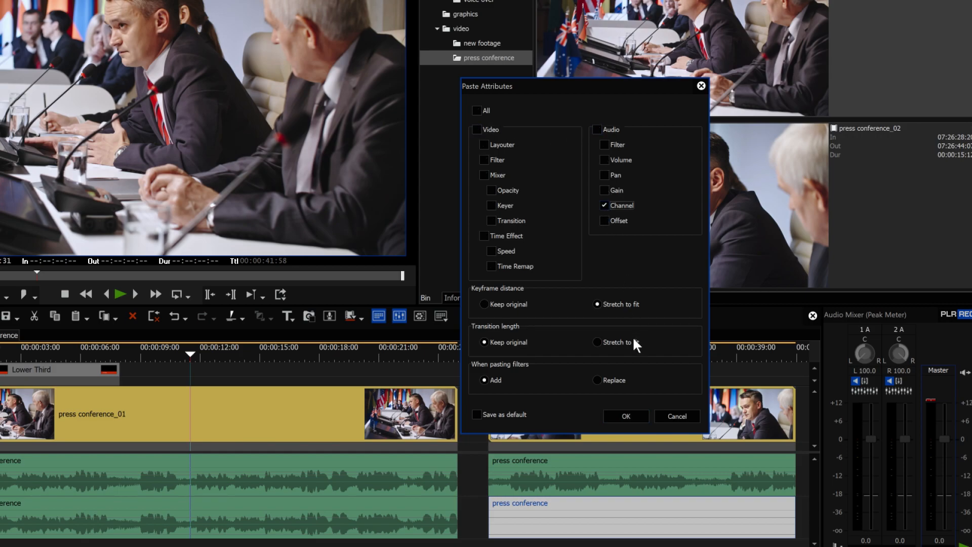
click(625, 417)
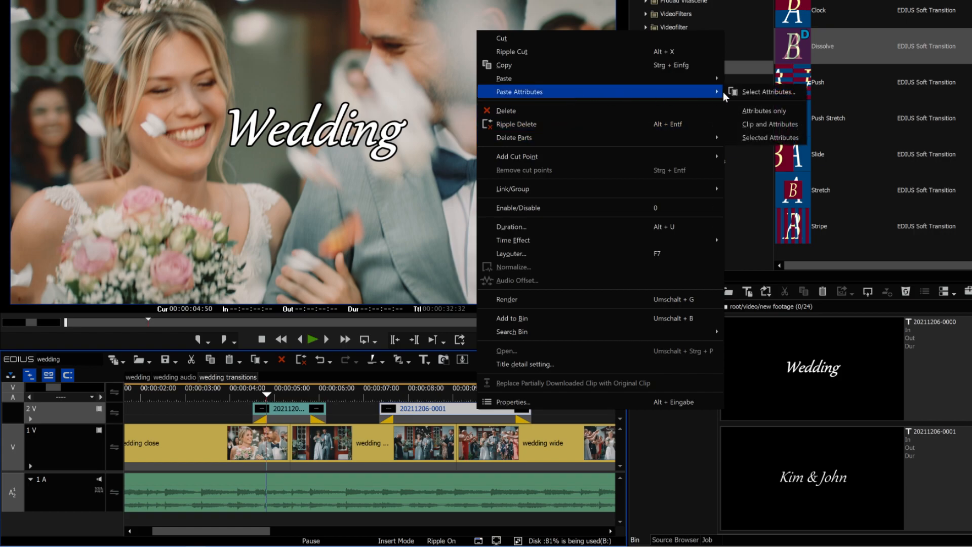
- Set pasted transition length to Stretch to fit for the second title clip
click(769, 91)
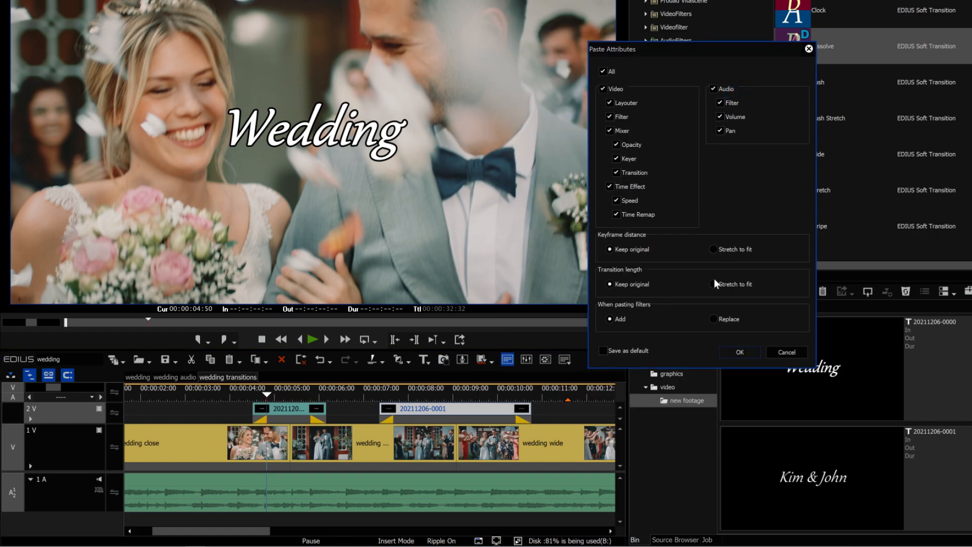
click(714, 284)
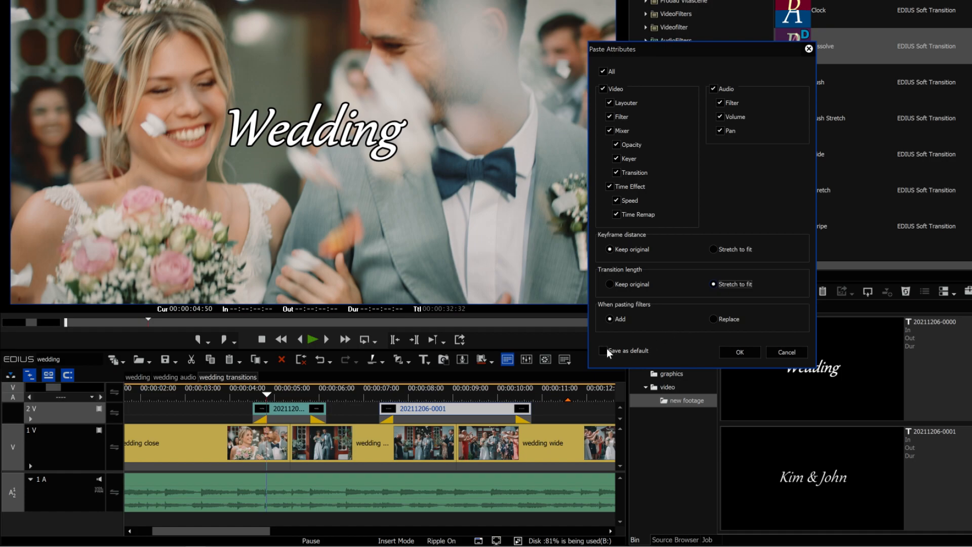